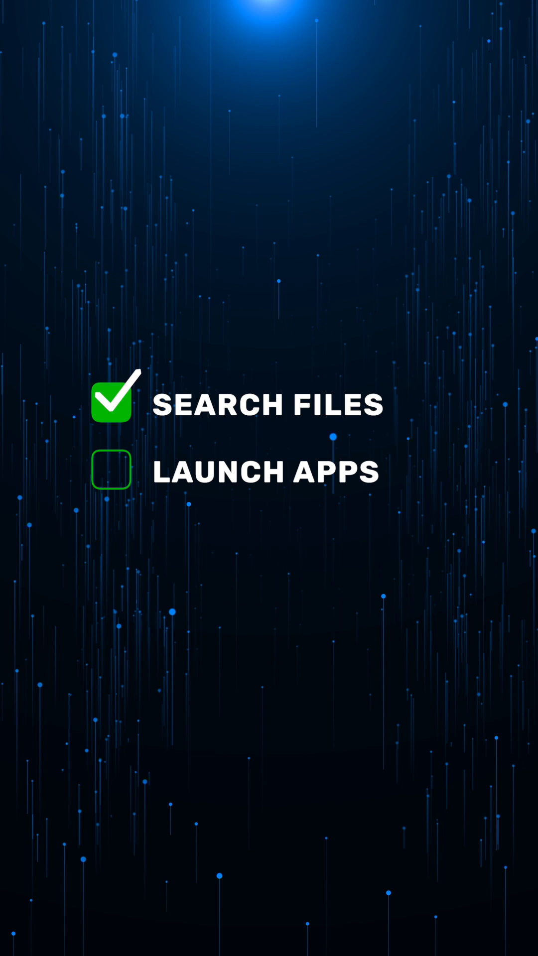
Step: Advance the slideshow so LAUNCH APPS is checked and a ticked TRIGGER SCRIPTS line appears
click(114, 474)
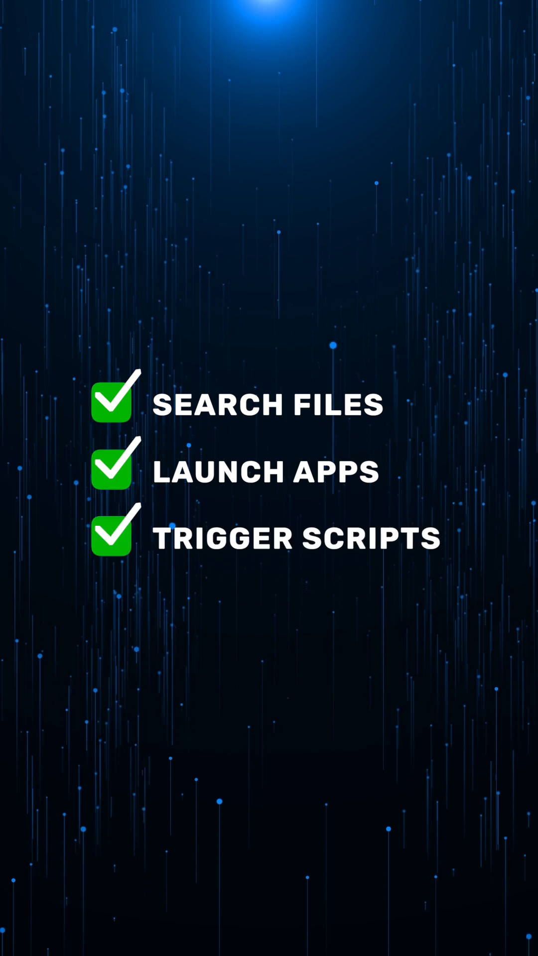